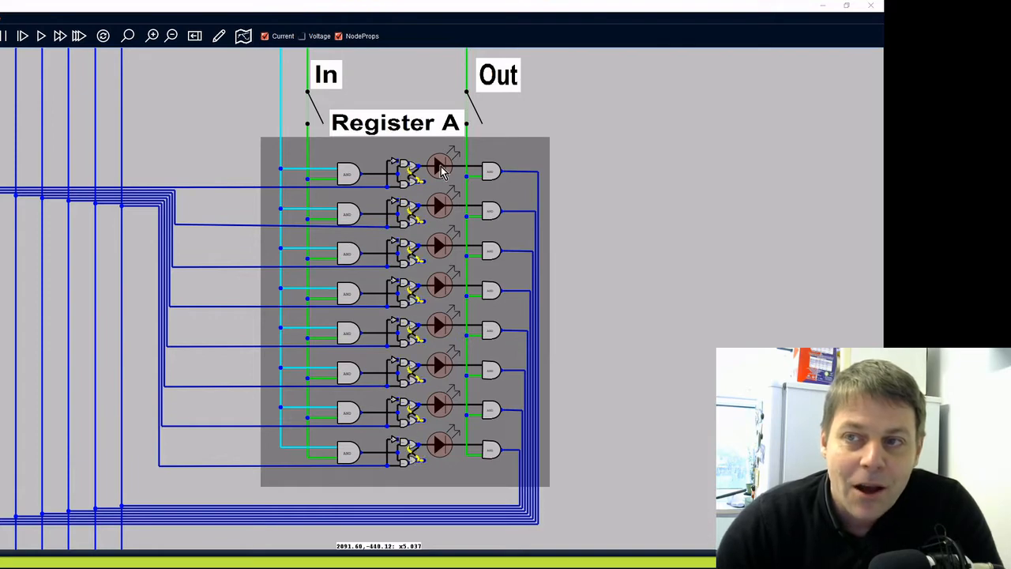
mouse_move(449, 166)
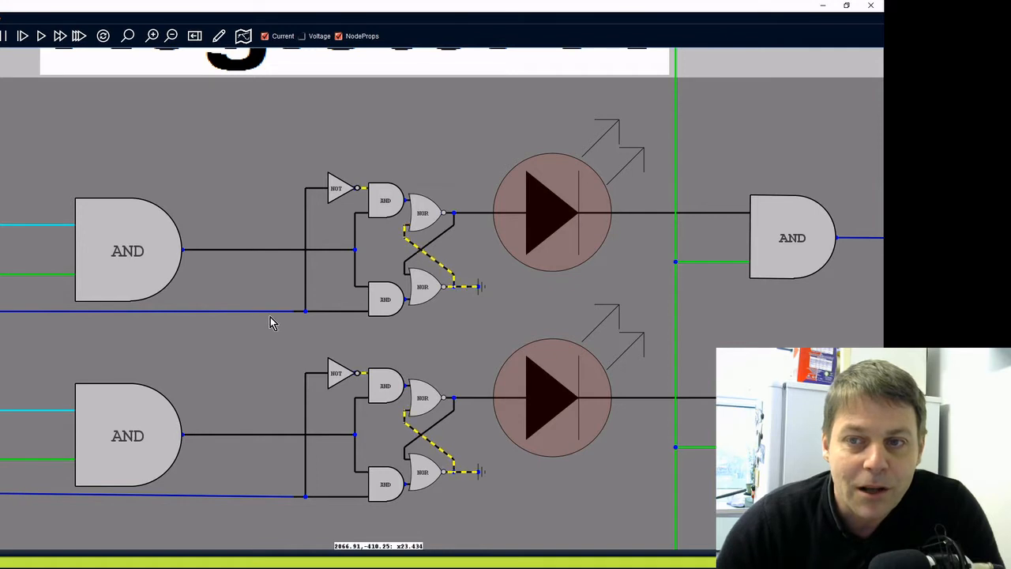
mouse_move(223, 265)
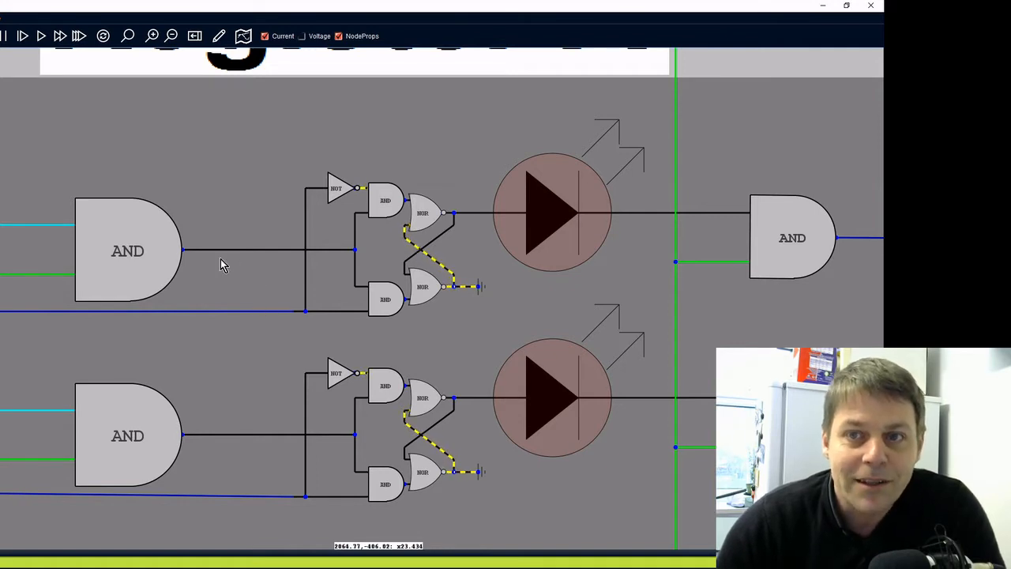
mouse_move(331, 264)
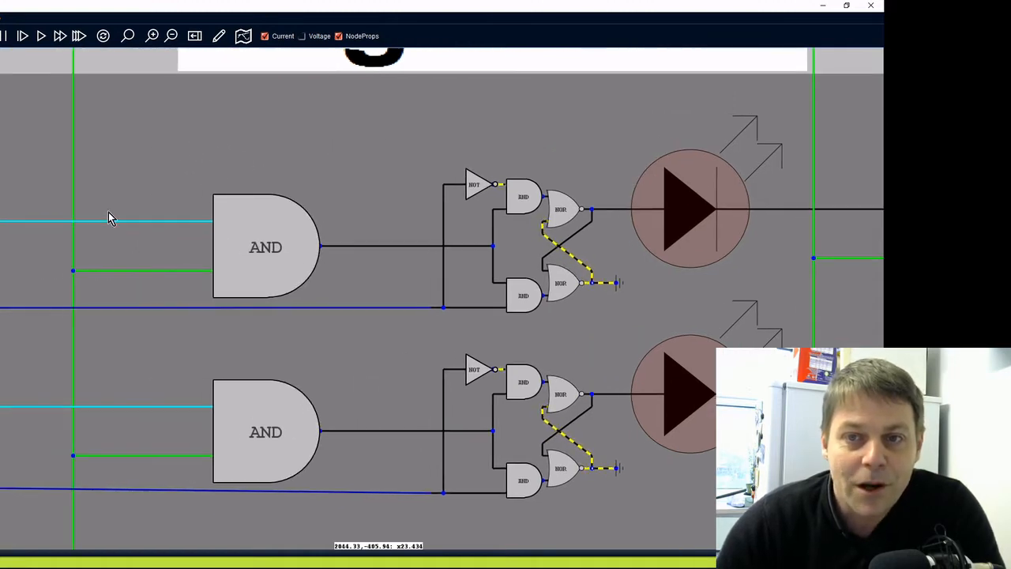
mouse_move(146, 172)
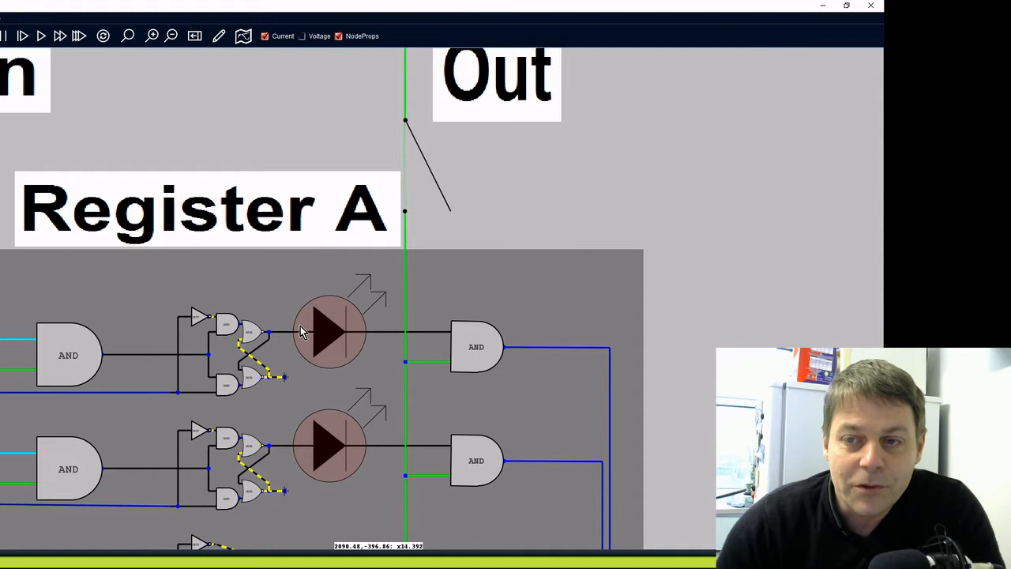
mouse_move(316, 320)
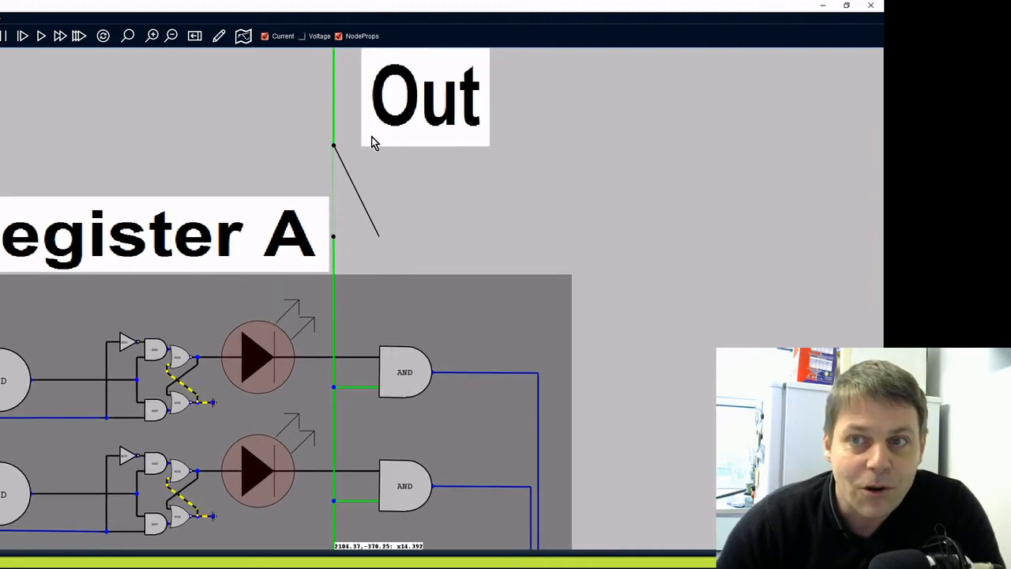
mouse_move(331, 196)
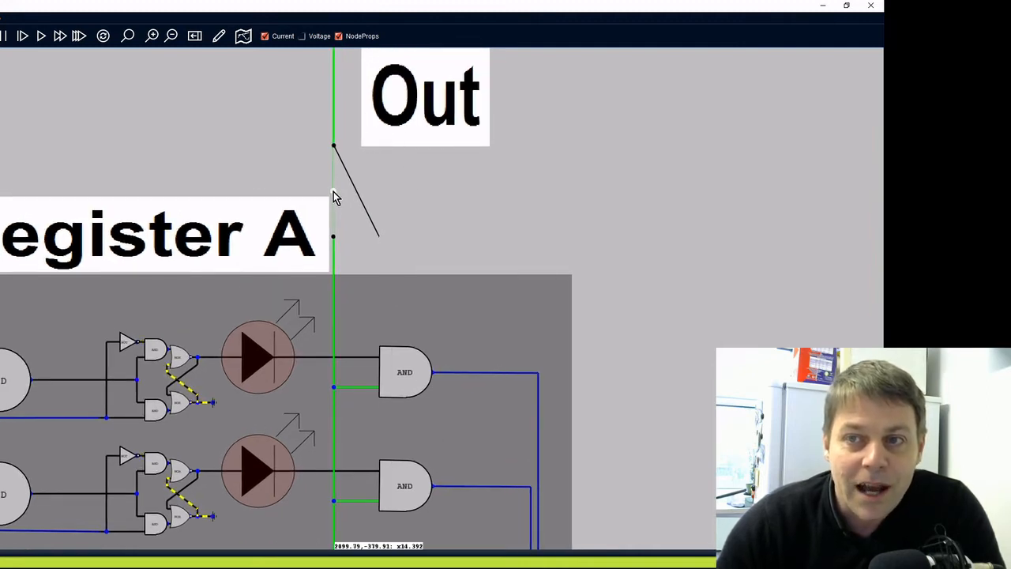
Load bits 64 and 1 into Register A by enabling its In line.
left_click(333, 197)
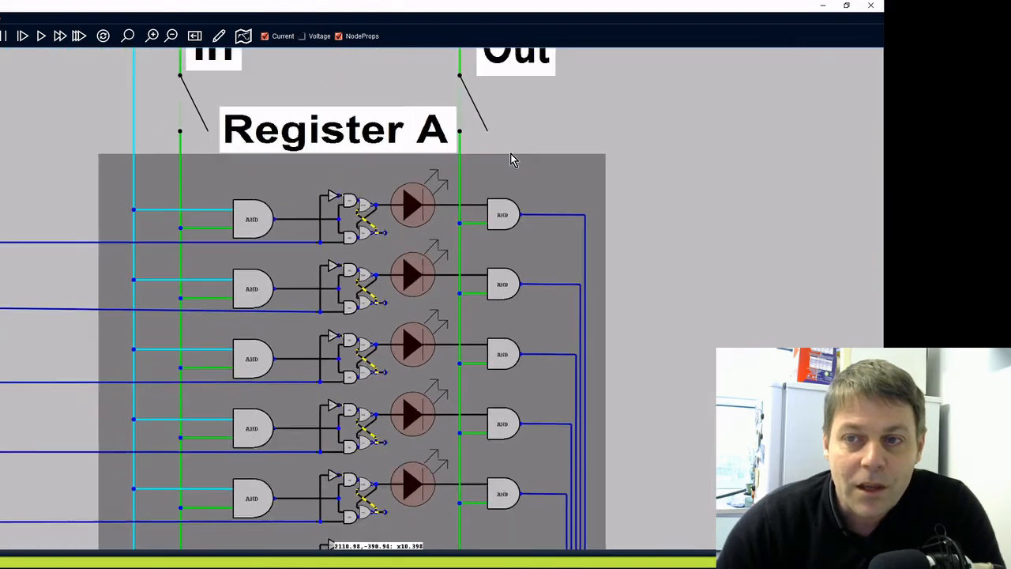
scroll("down", 3)
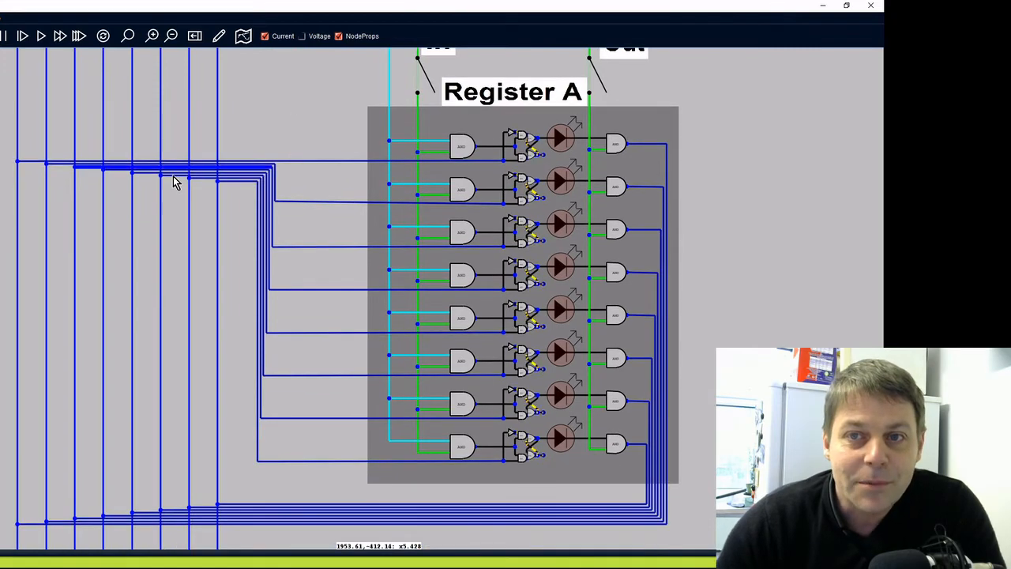
scroll("down", 3)
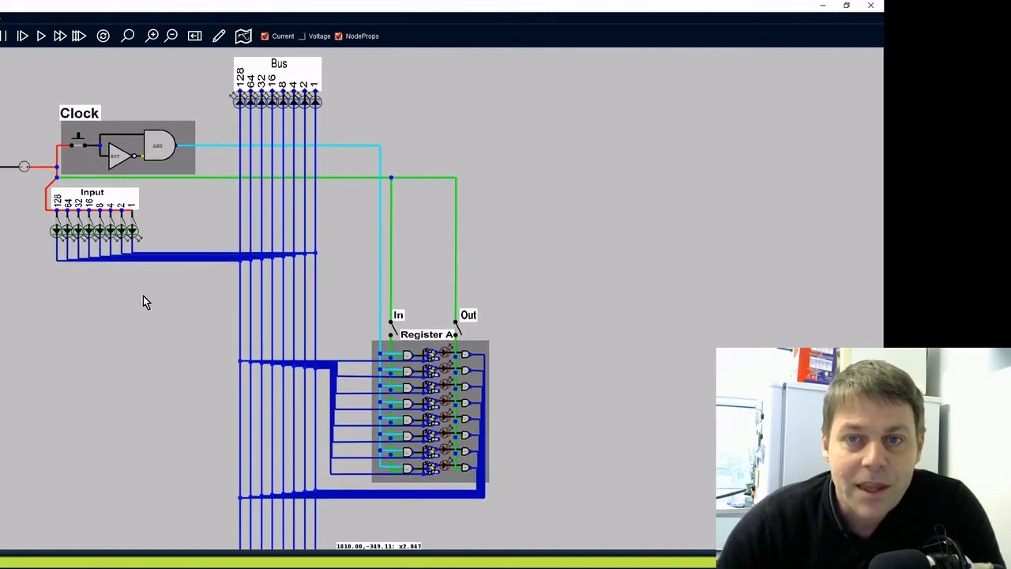
mouse_move(142, 227)
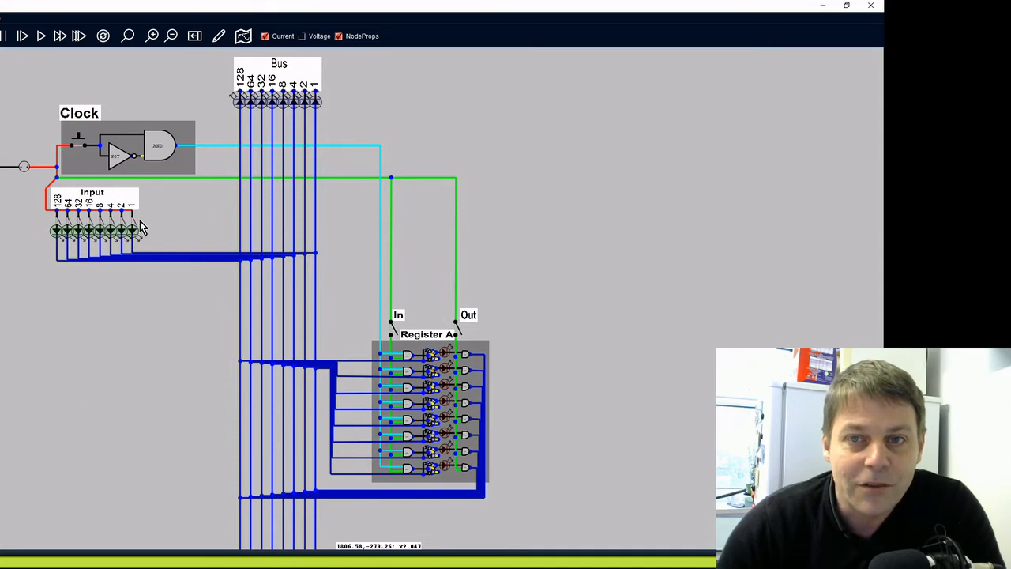
mouse_move(273, 218)
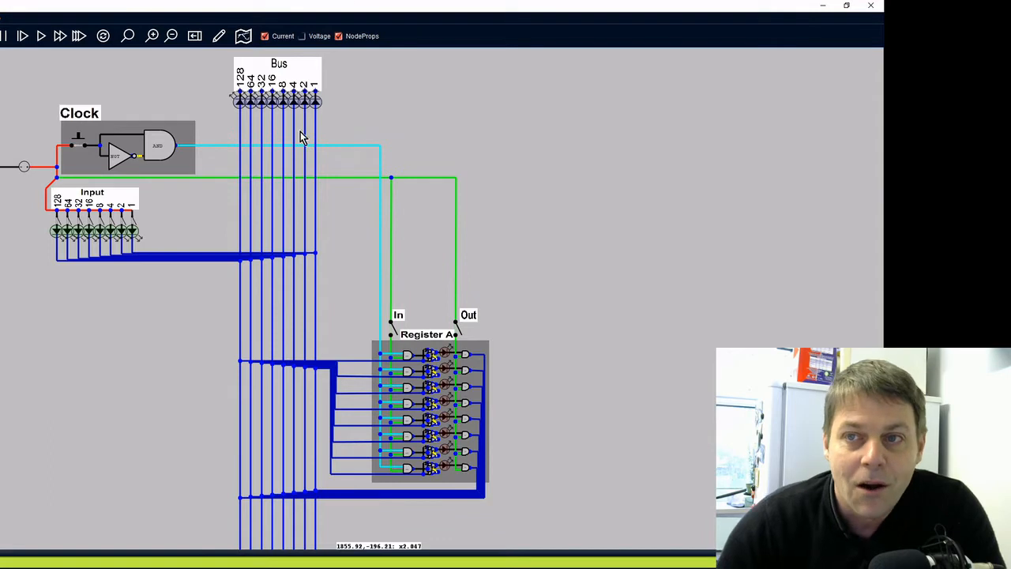
mouse_move(531, 190)
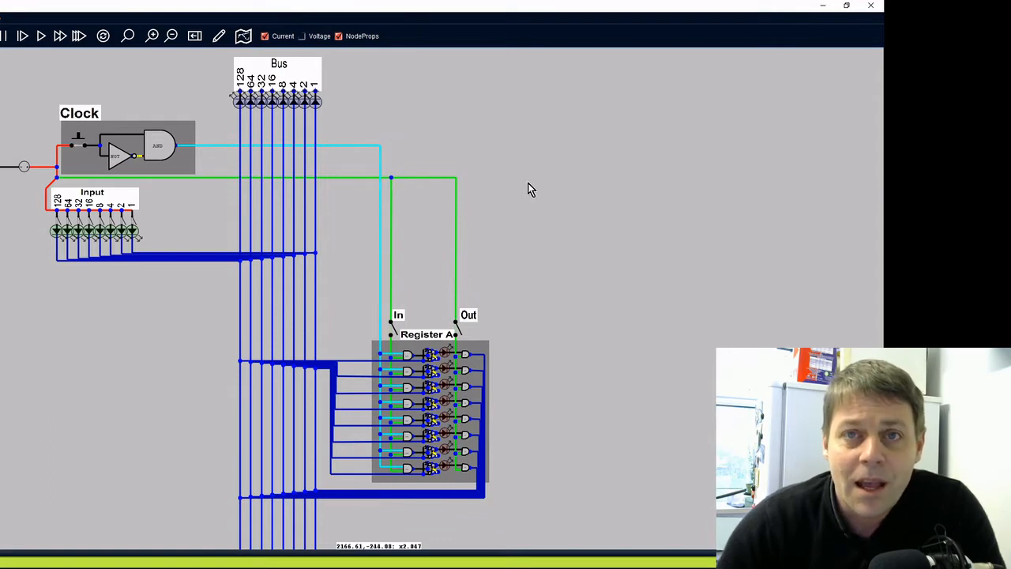
mouse_move(184, 214)
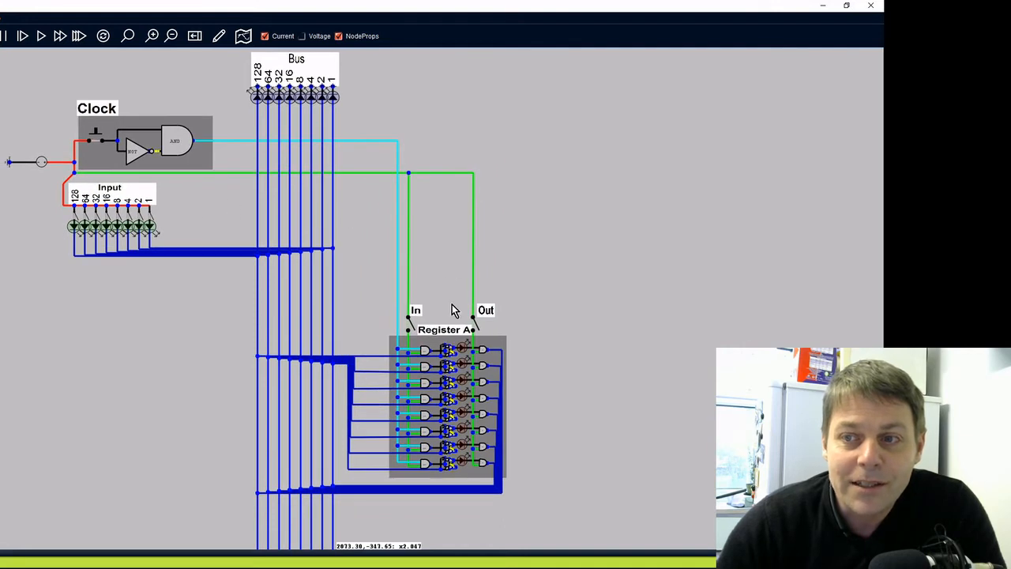
mouse_move(86, 221)
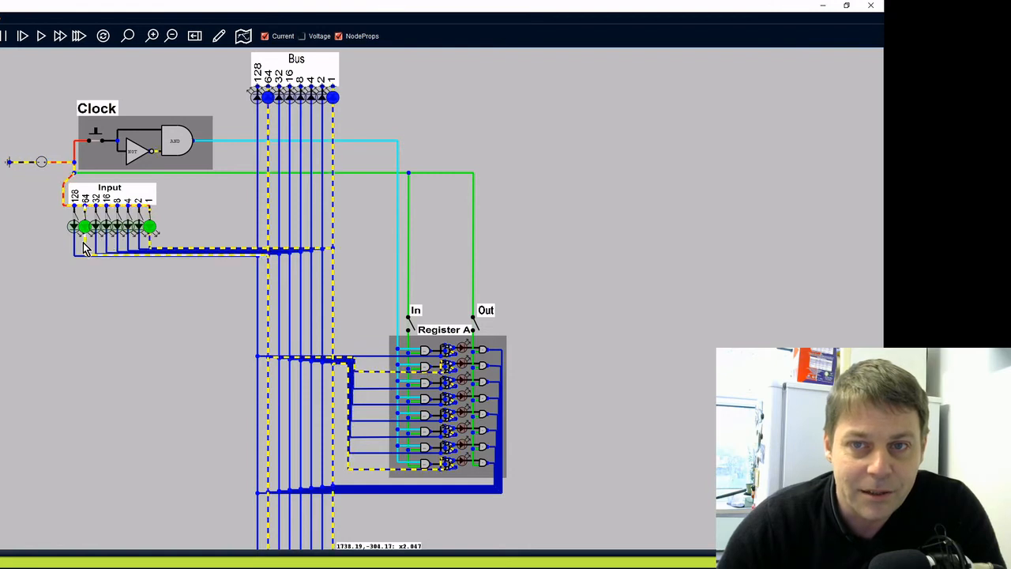
mouse_move(226, 217)
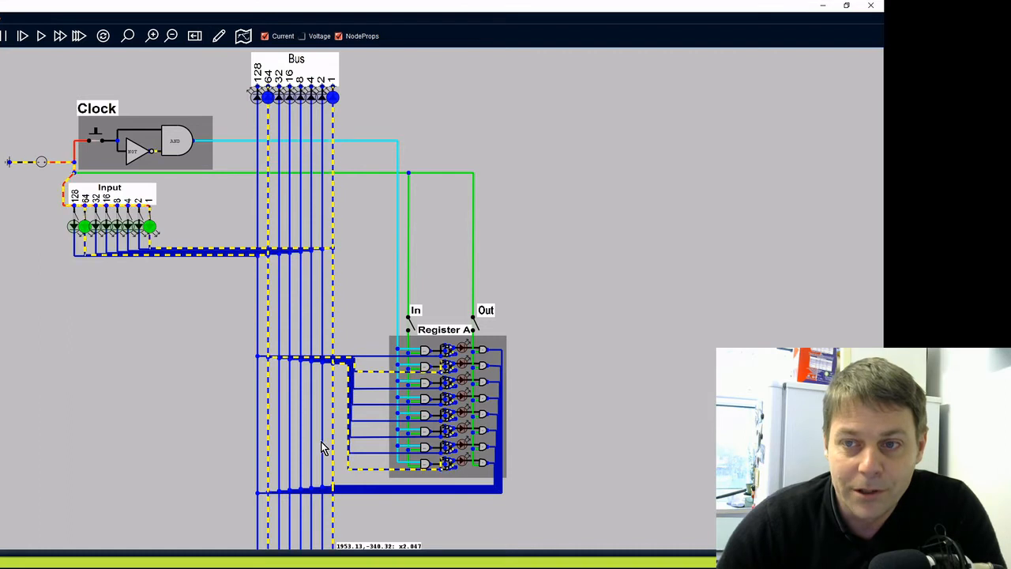
mouse_move(249, 292)
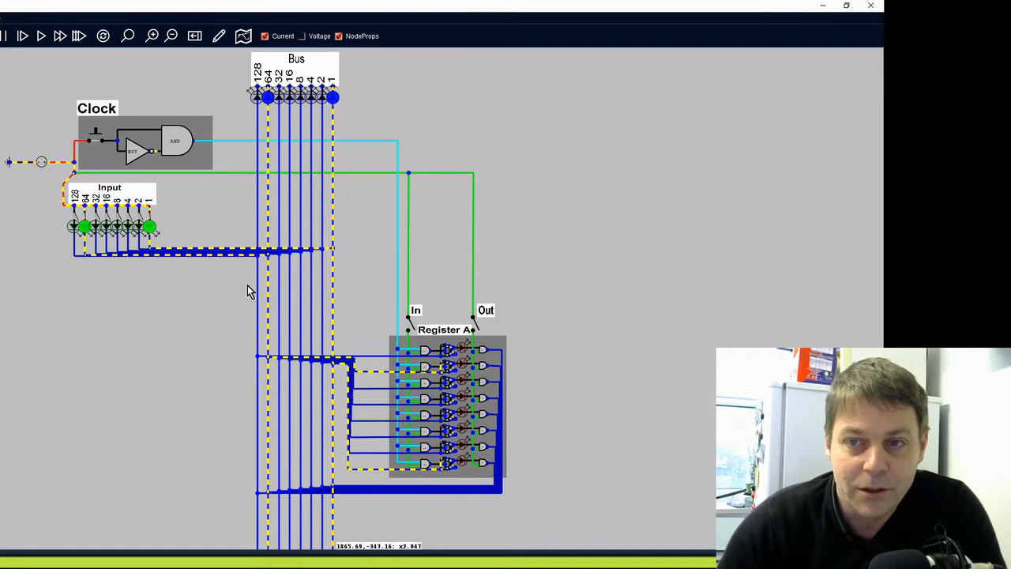
mouse_move(239, 292)
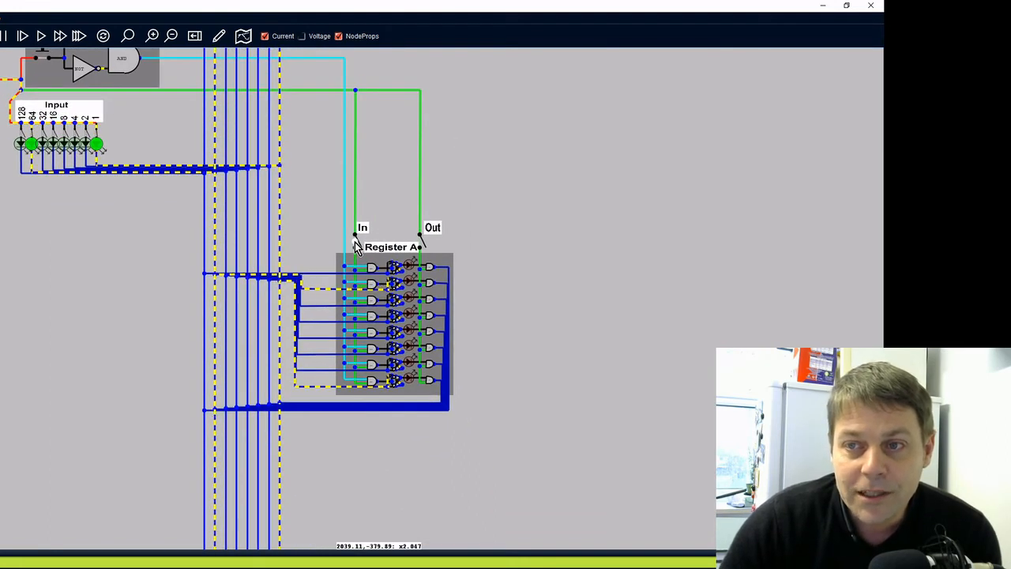
mouse_move(367, 283)
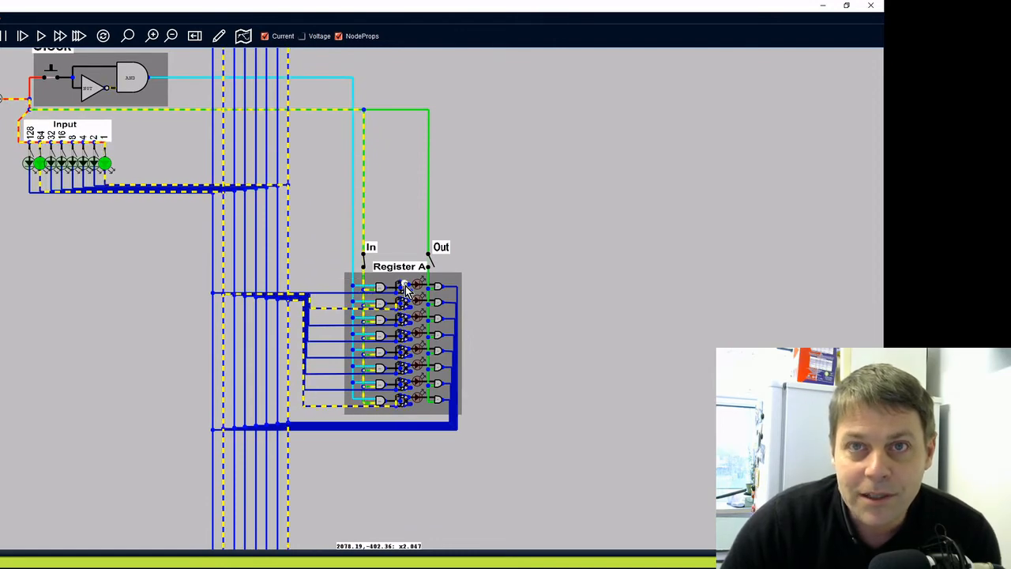
mouse_move(181, 243)
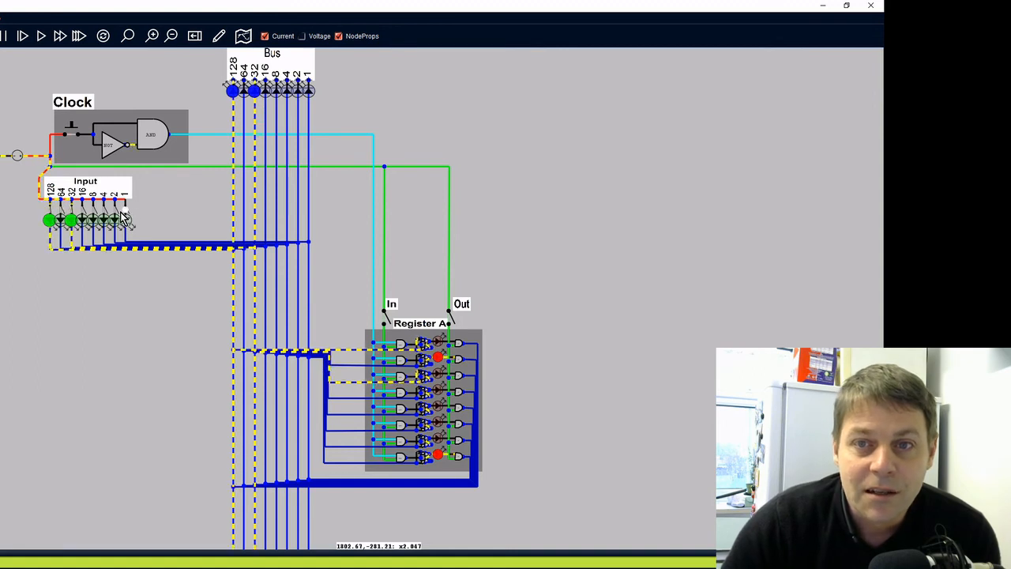
Drive Register A's bits 128, 32 and 1 onto the bus, then disable Out.
left_click(124, 220)
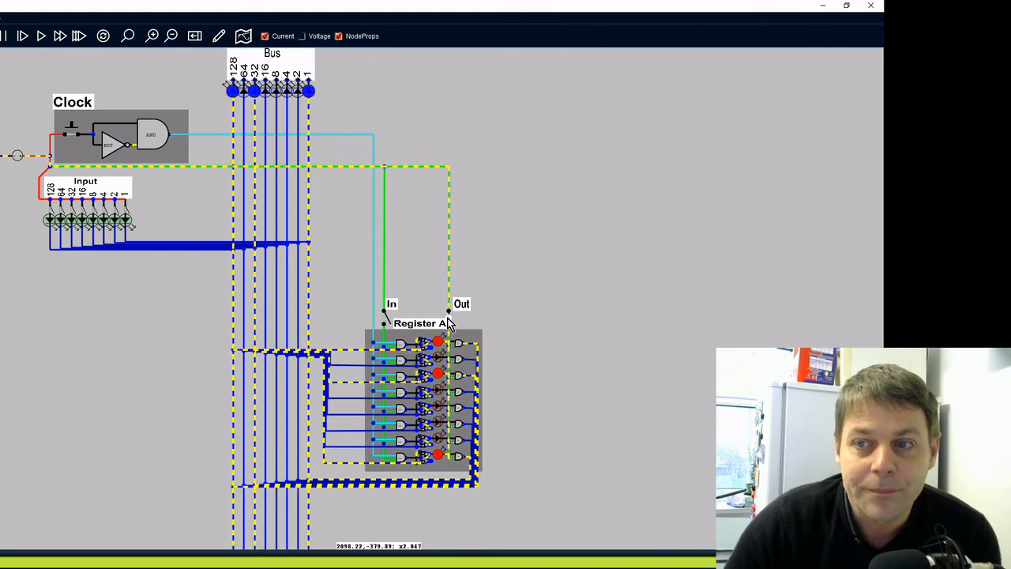
left_click(190, 188)
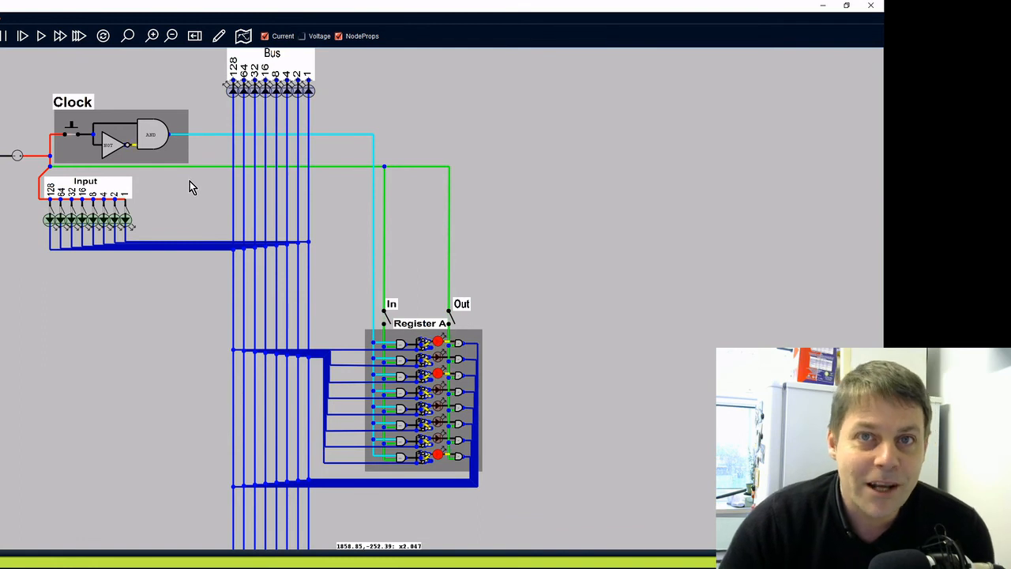